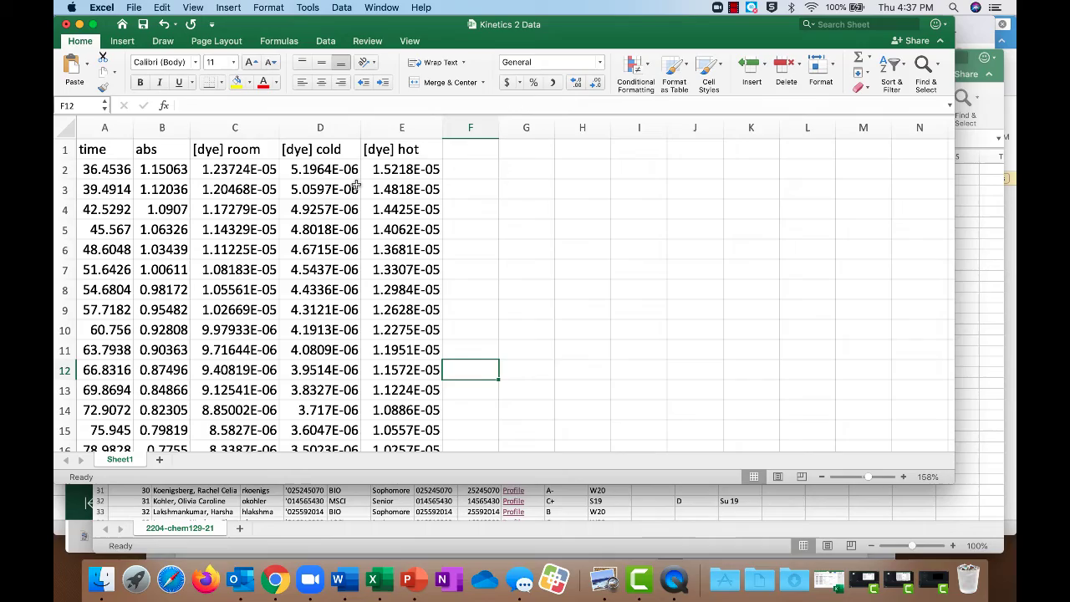
Insert a Scatter with Smooth Lines chart of abs and the three dye columns against time.
{"action": "scroll", "scroll_direction": "down", "scroll_amount": 3}
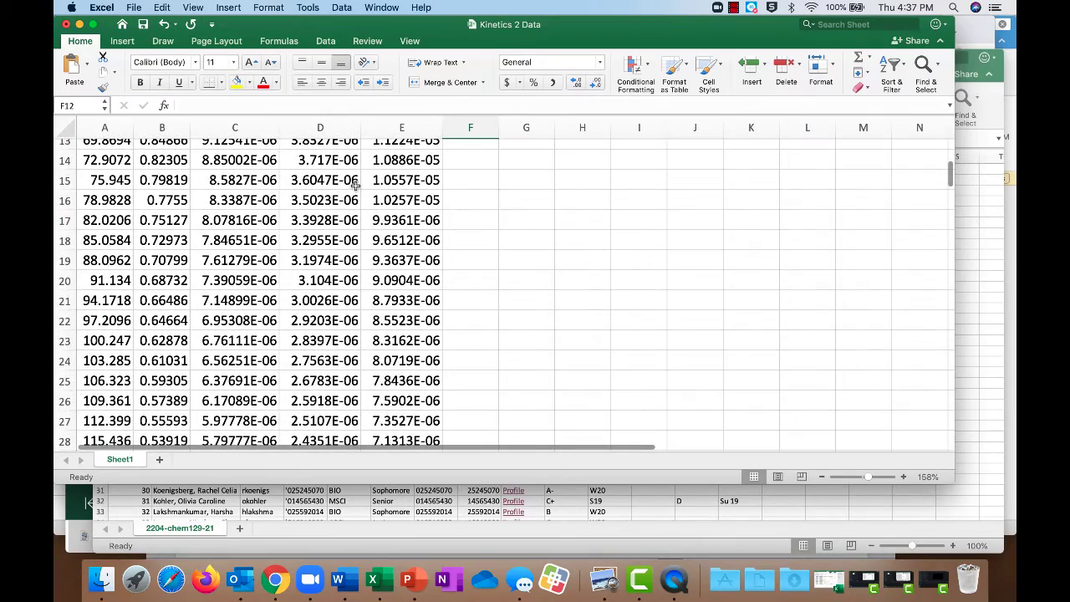
{"action": "scroll", "scroll_direction": "up", "scroll_amount": 3}
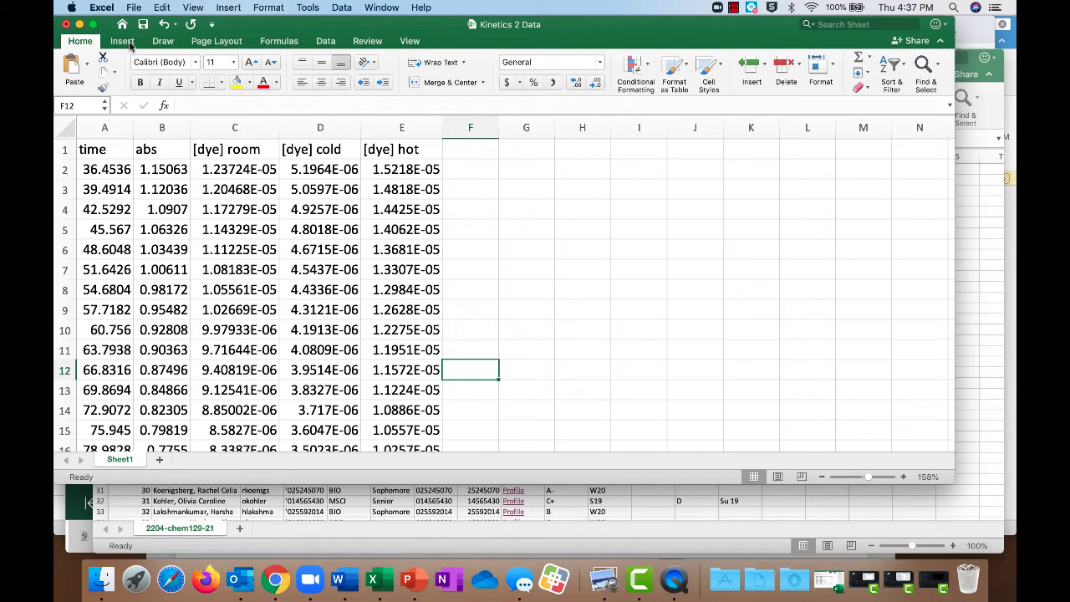
{"action": "left_click", "coordinate": [122, 41]}
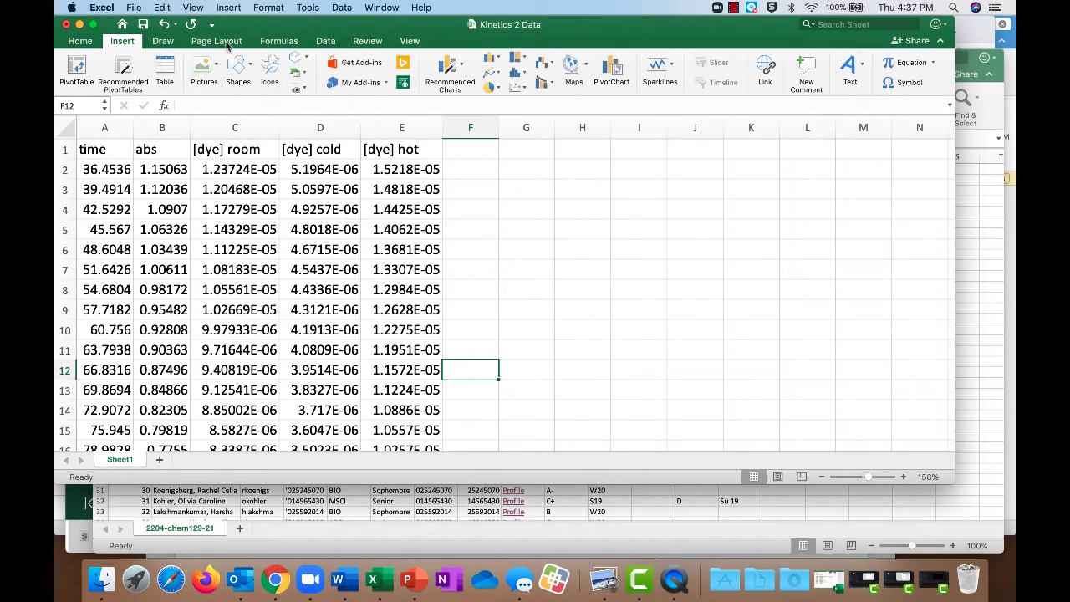
{"action": "left_click", "coordinate": [517, 71]}
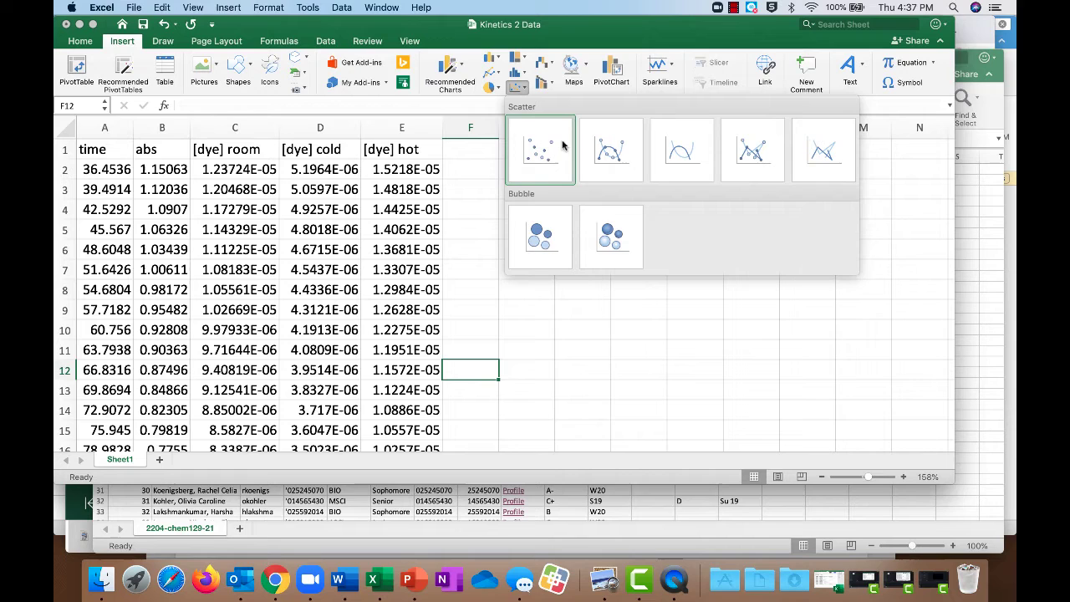
{"action": "mouse_move", "coordinate": [540, 157]}
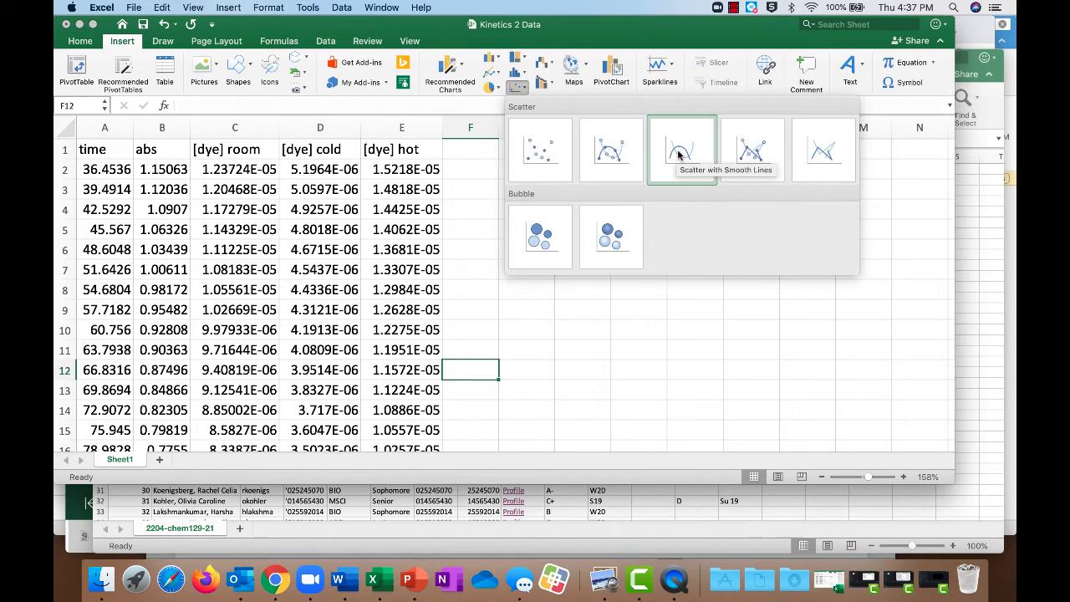
{"action": "left_click", "coordinate": [681, 148]}
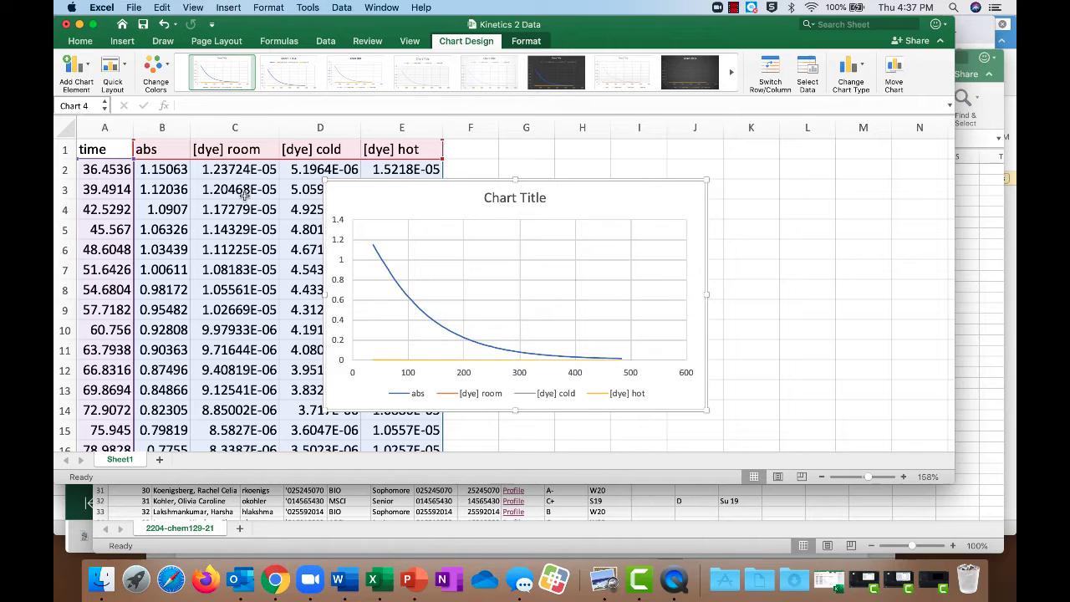
{"action": "mouse_move", "coordinate": [407, 202]}
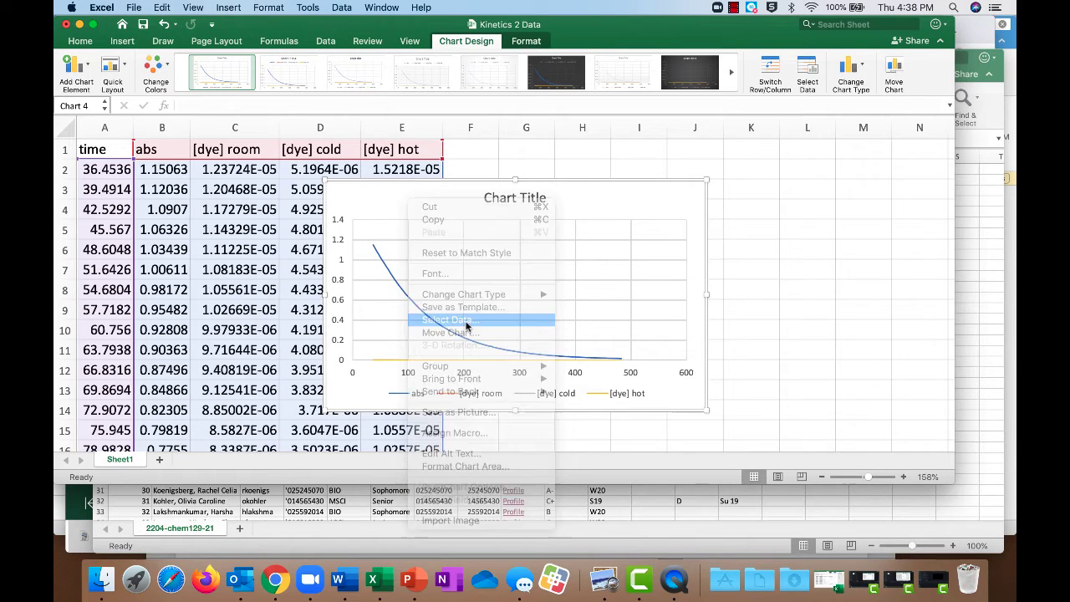
Open the chart's Select Data settings and remove all four existing series.
{"action": "left_click", "coordinate": [448, 319]}
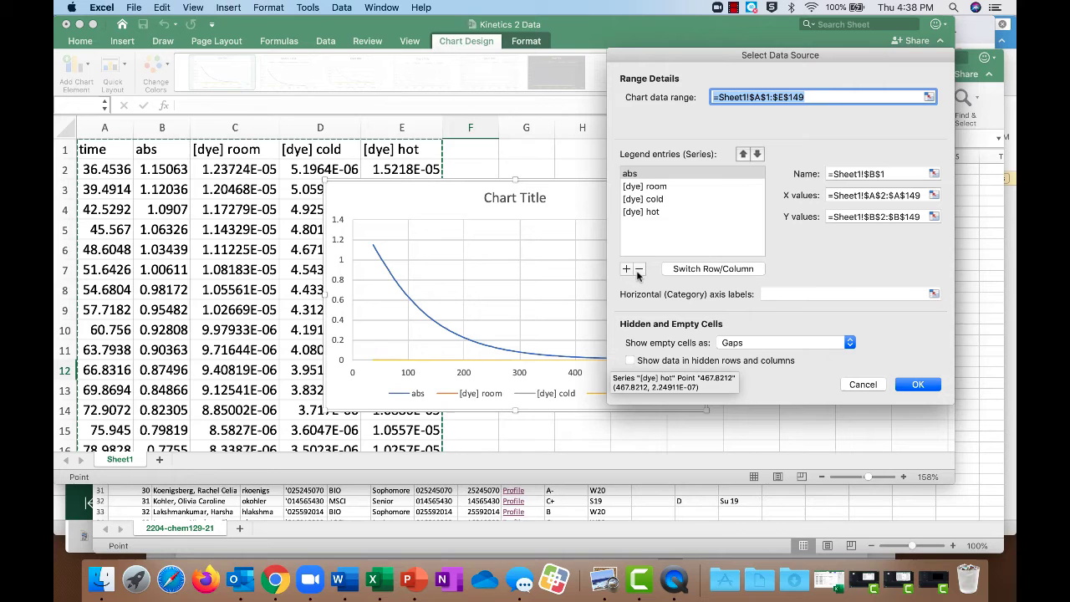
{"action": "left_click", "coordinate": [640, 268]}
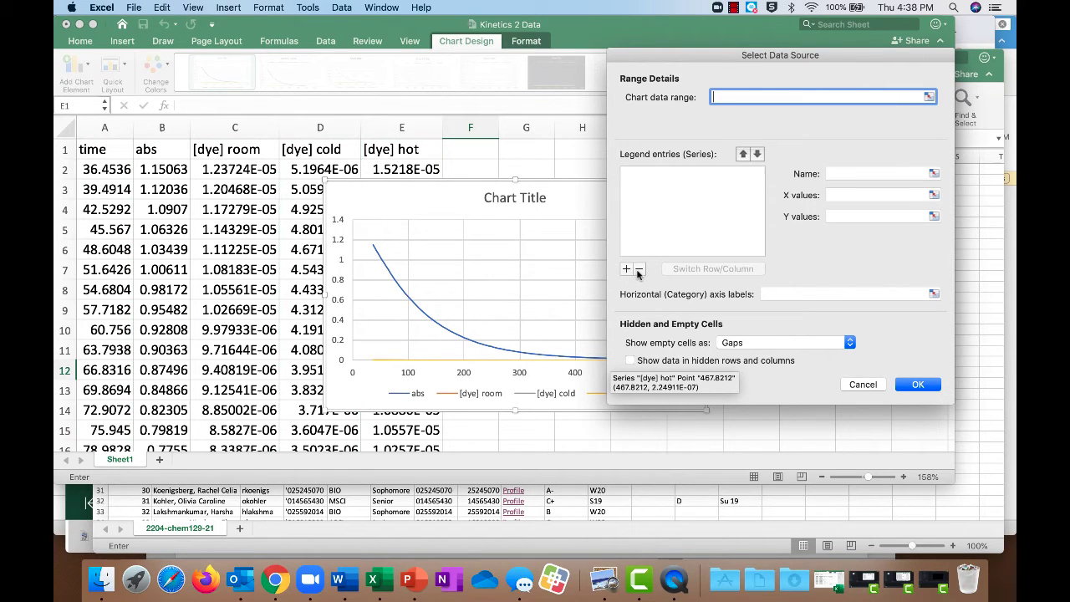
{"action": "mouse_move", "coordinate": [687, 71]}
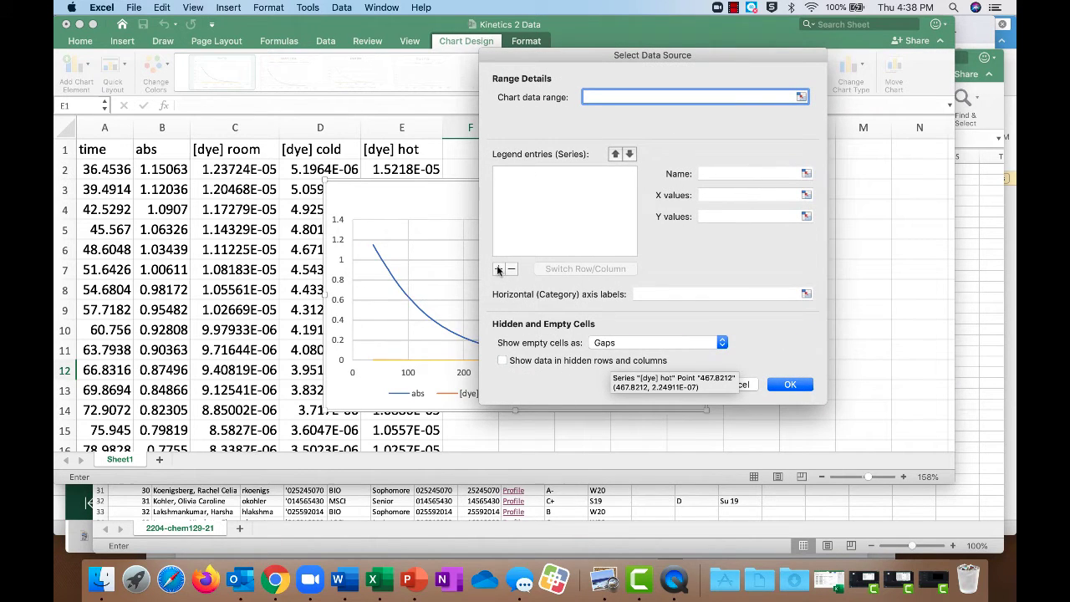
Add a series with X values A2:A149 and room dye Y values C2:C149.
{"action": "left_click", "coordinate": [498, 268]}
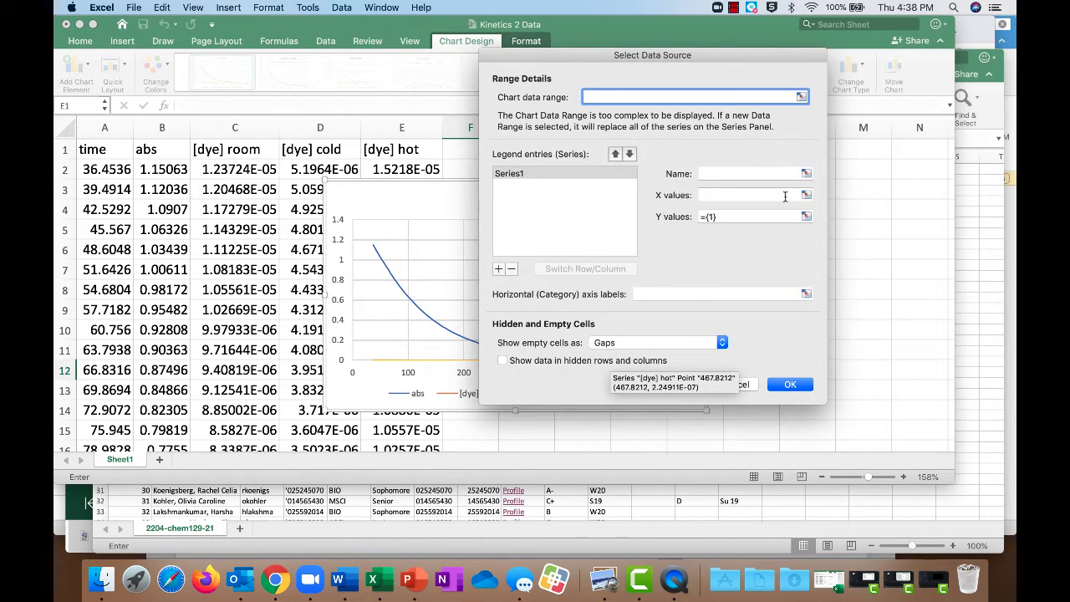
{"action": "left_click", "coordinate": [788, 384]}
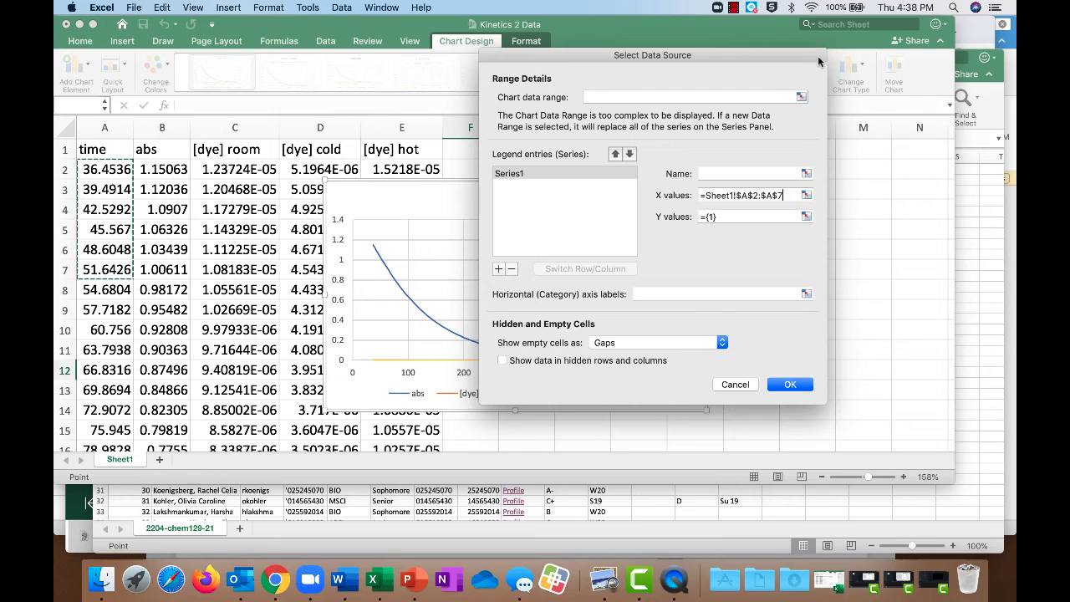
{"action": "left_click", "coordinate": [748, 195]}
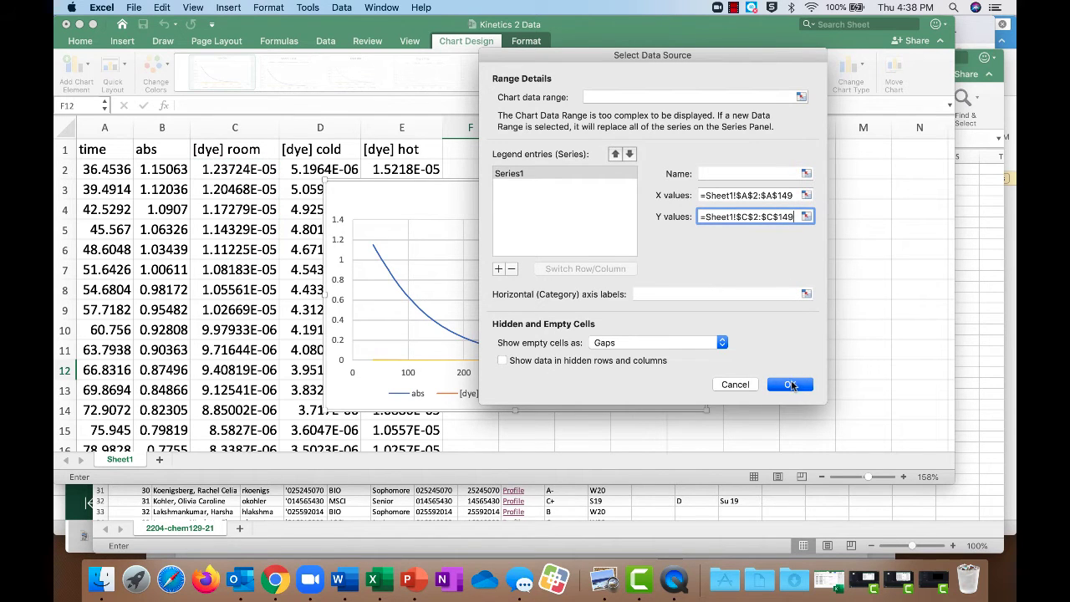
{"action": "left_click", "coordinate": [789, 384]}
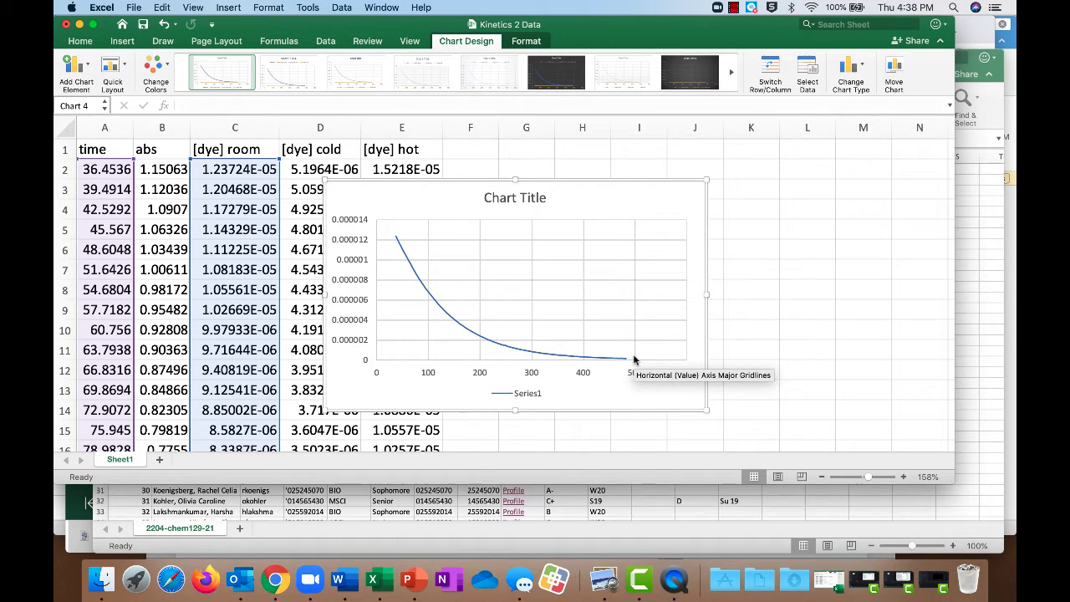
{"action": "mouse_move", "coordinate": [555, 287]}
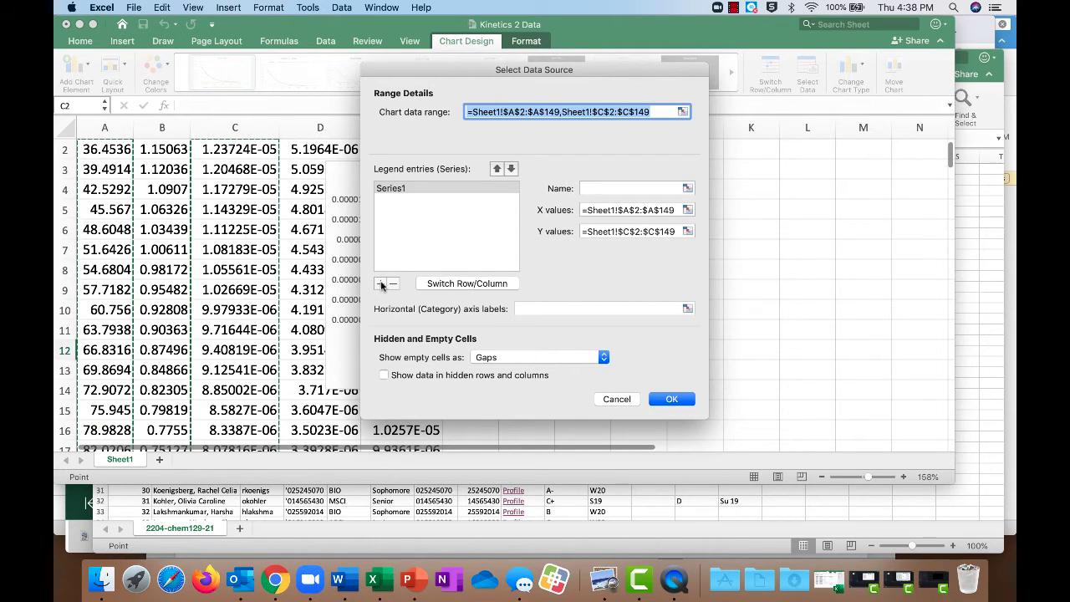
Add Series2 with X values A2:A149 and cold dye Y values D2:D149.
{"action": "left_click", "coordinate": [380, 283]}
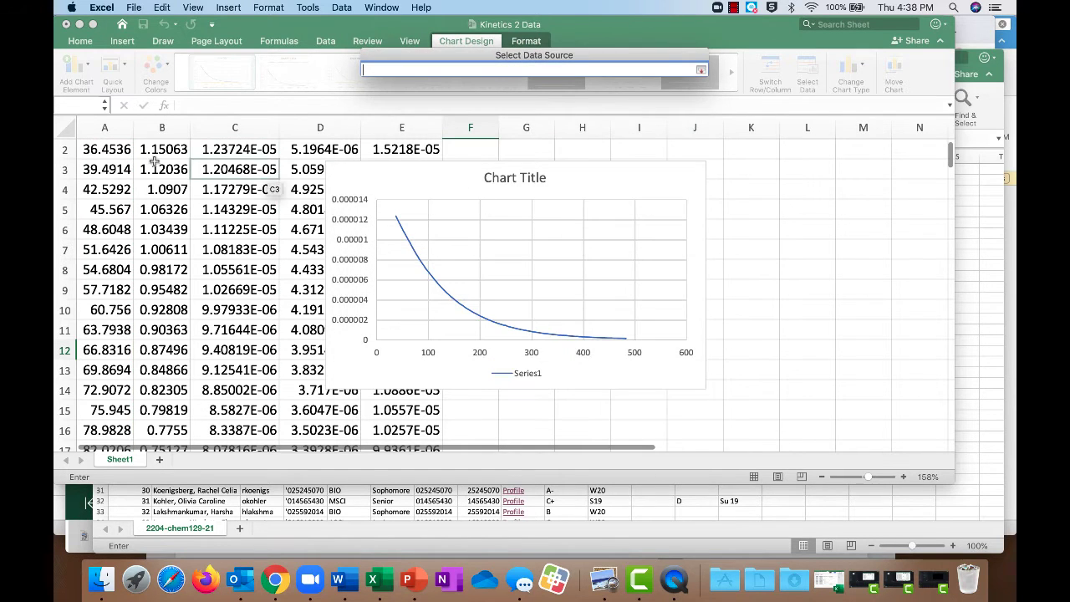
{"action": "left_click_drag", "start_coordinate": [105, 149], "coordinate": [105, 209]}
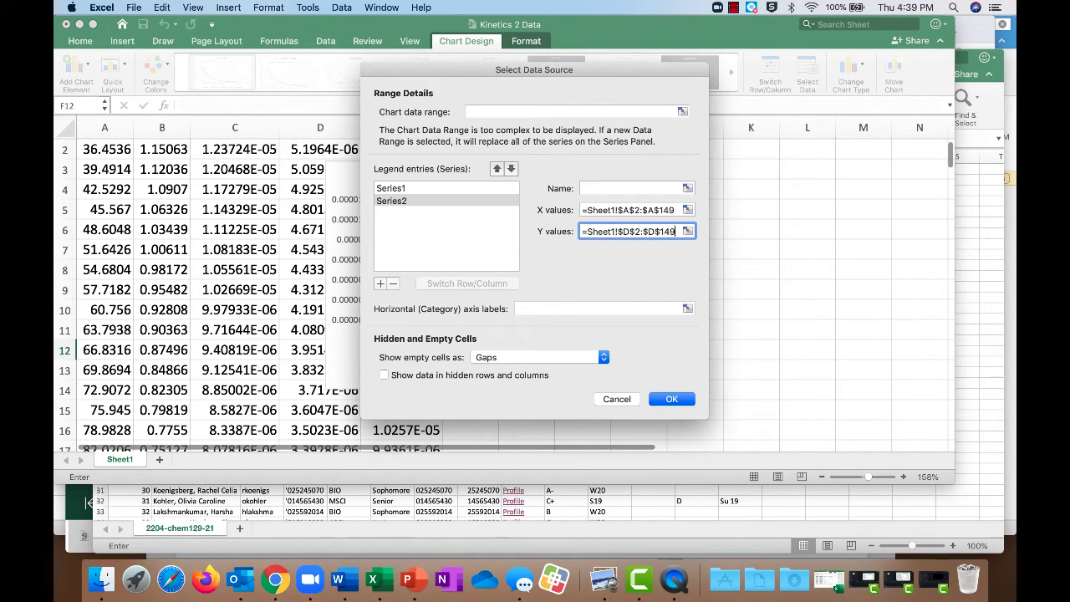
Add a series named 'hot' with X values A2:A149 and Y values E2:E149.
{"action": "left_click", "coordinate": [379, 284]}
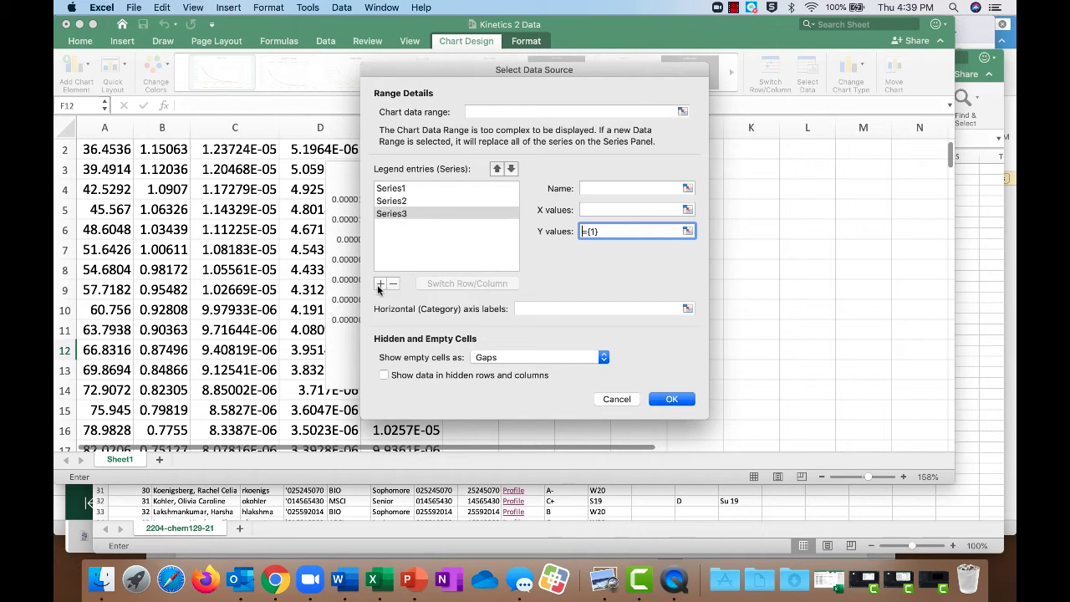
{"action": "left_click_drag", "start_coordinate": [533, 69], "coordinate": [606, 61]}
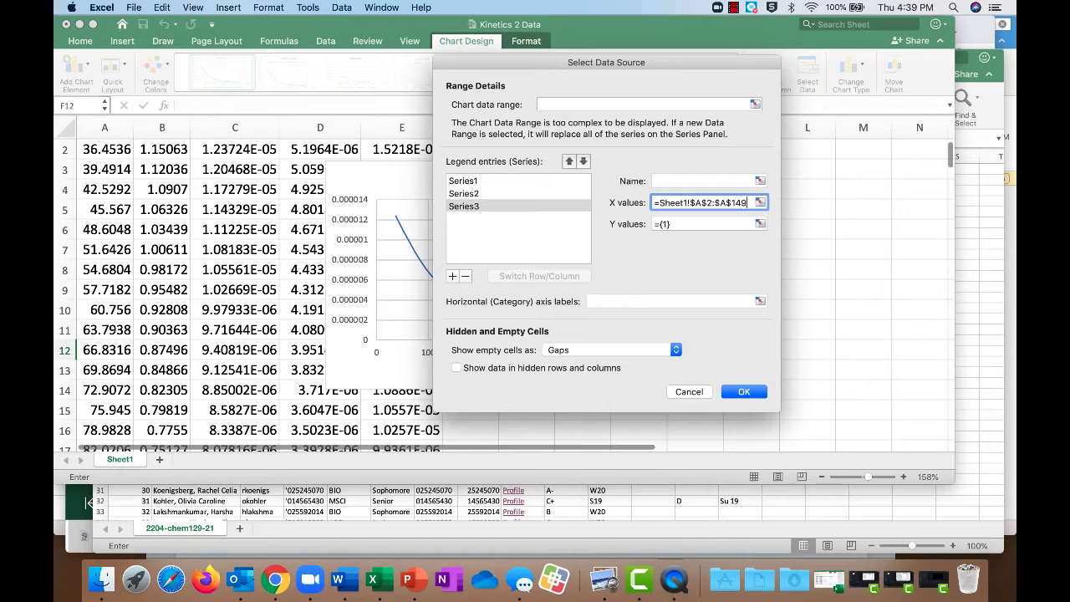
{"action": "left_click", "coordinate": [759, 202]}
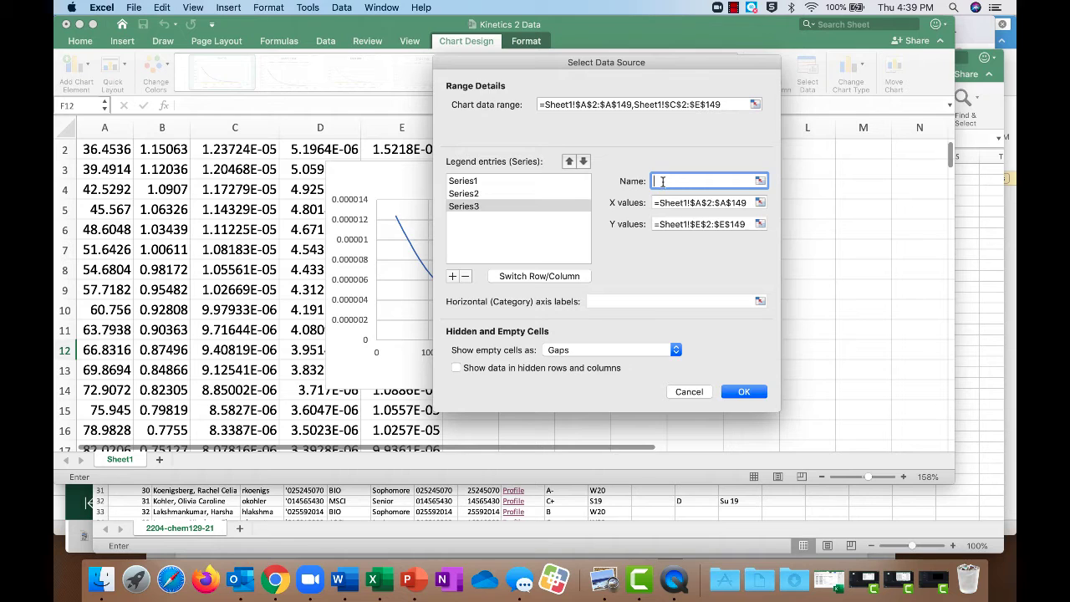
{"action": "type", "text": "hot"}
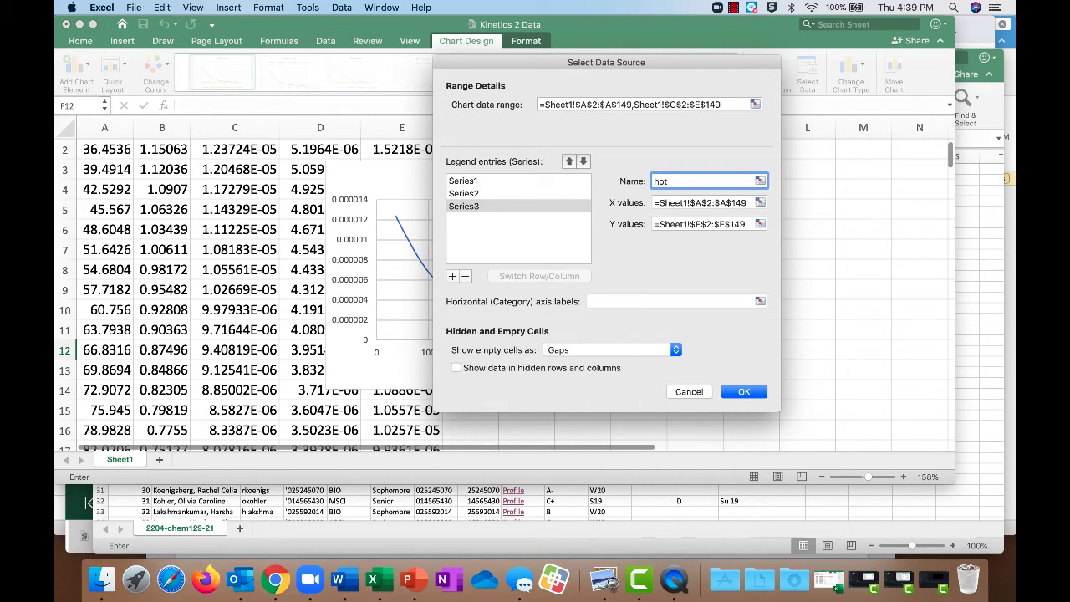
{"action": "left_click", "coordinate": [743, 391]}
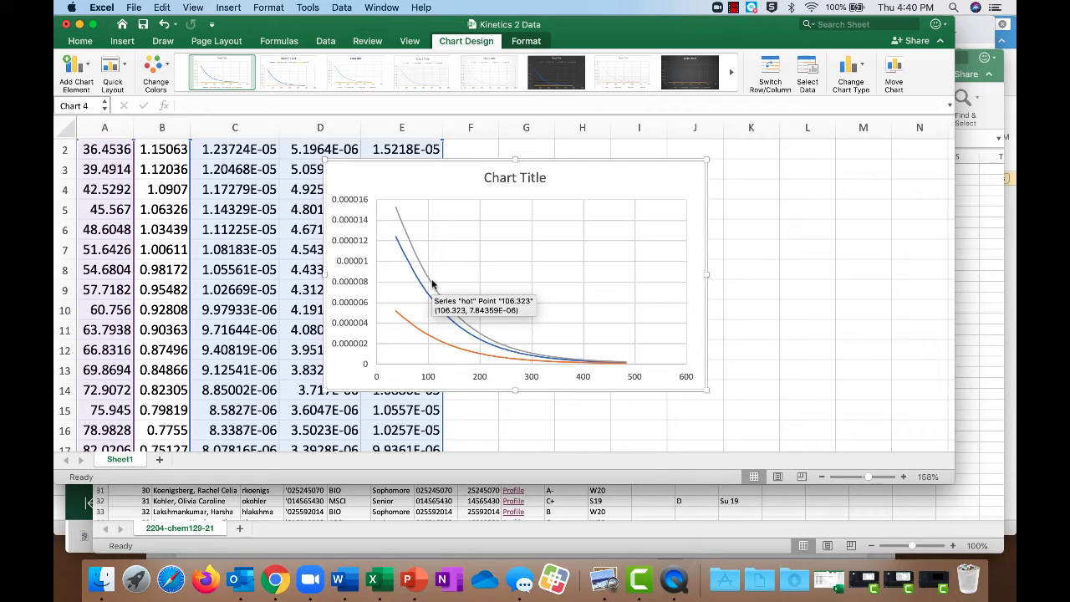
{"action": "mouse_move", "coordinate": [422, 278]}
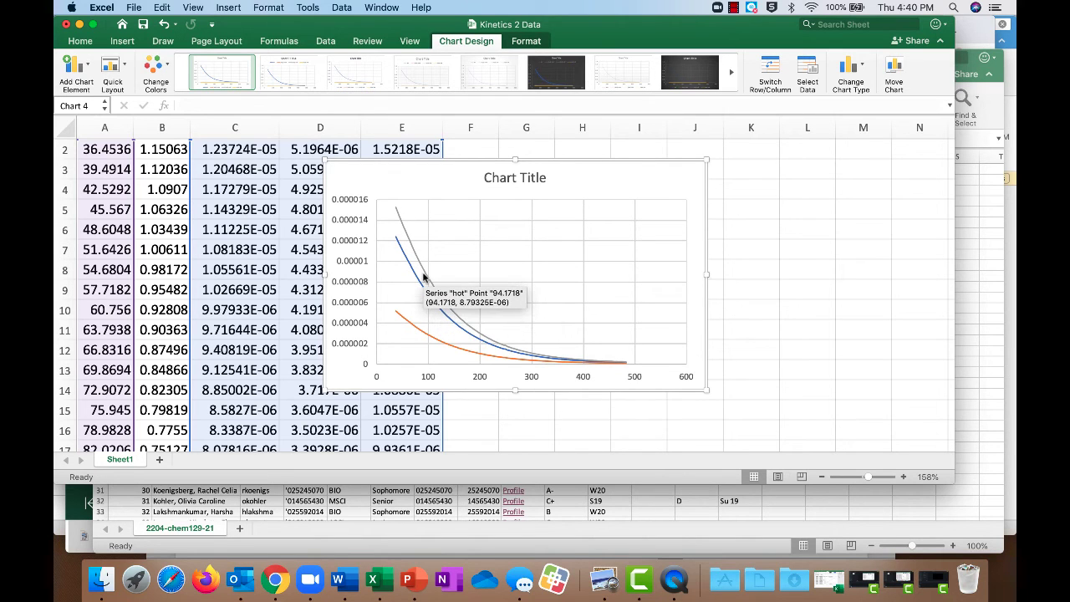
Format the hot series' Fill & Line as a solid line coloured black.
{"action": "double_click", "coordinate": [426, 278]}
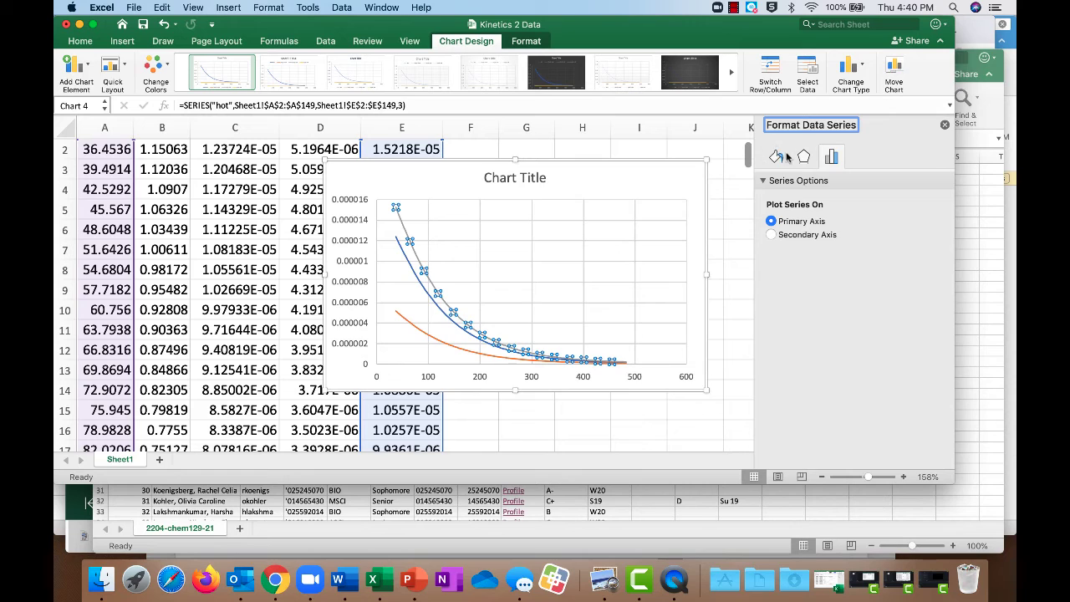
{"action": "left_click", "coordinate": [774, 157]}
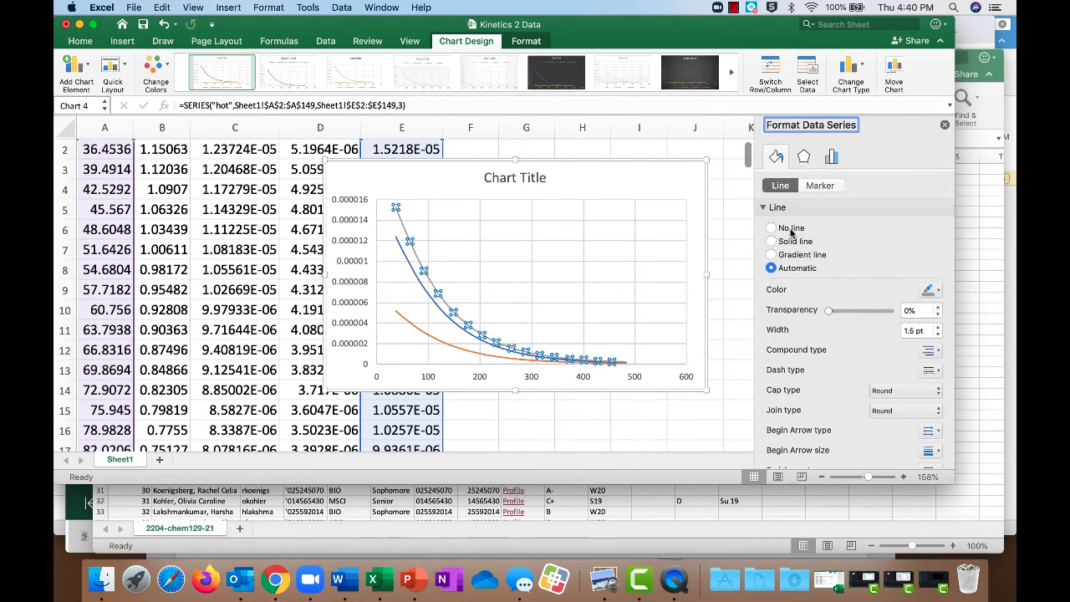
{"action": "left_click", "coordinate": [771, 241]}
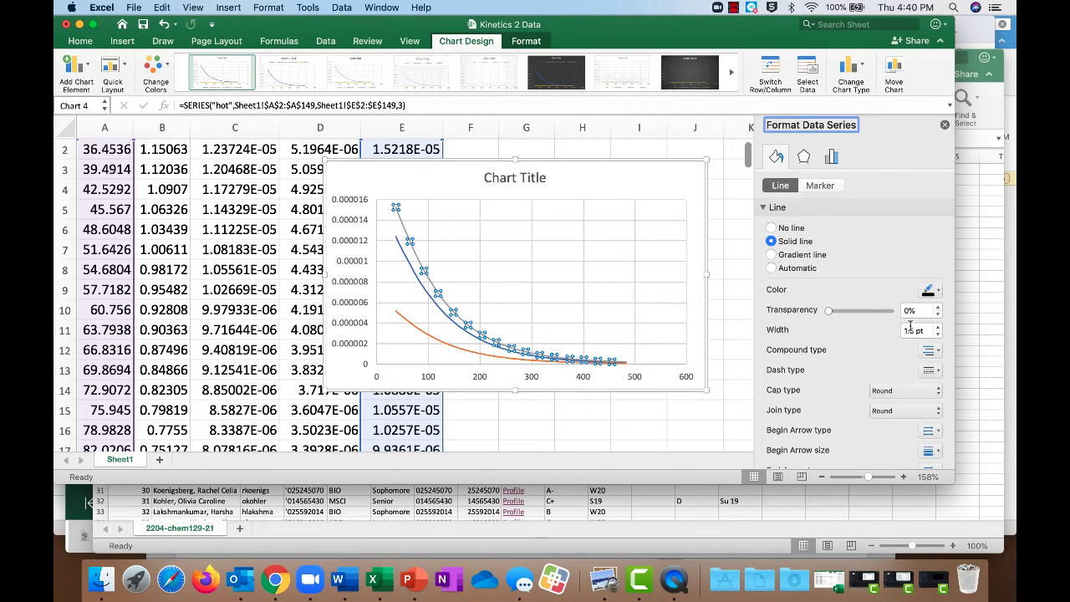
{"action": "left_click", "coordinate": [929, 369]}
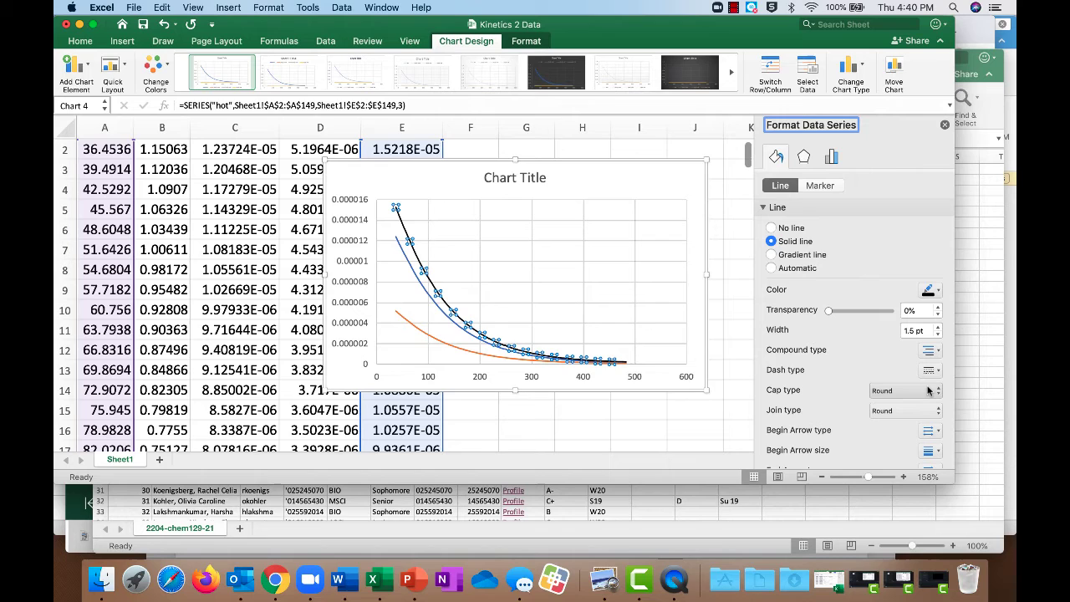
{"action": "mouse_move", "coordinate": [426, 293]}
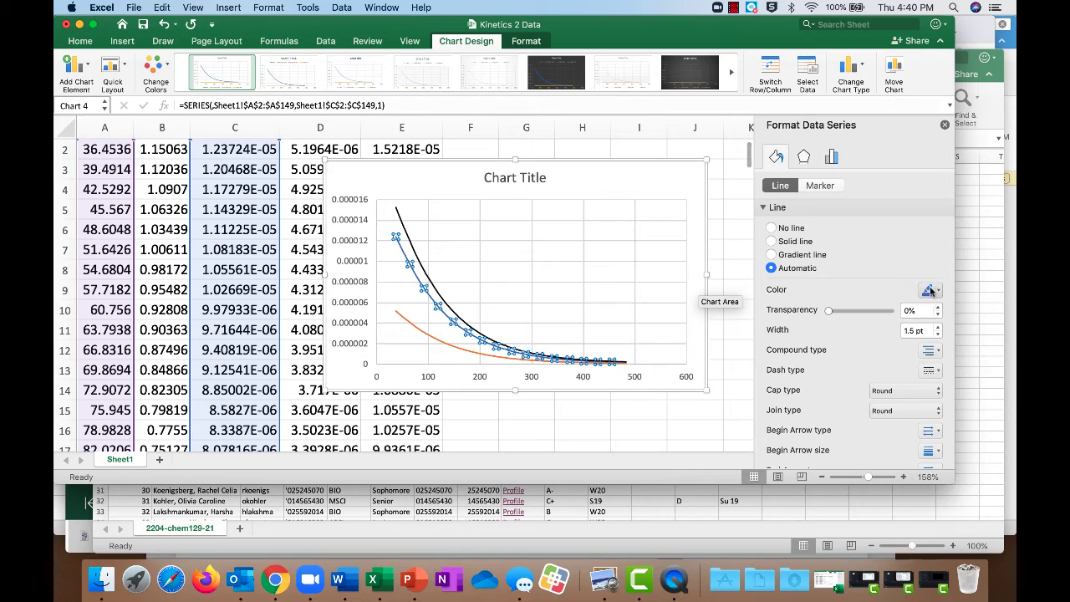
Give the column C series a solid black line with a dashed dash type.
{"action": "left_click", "coordinate": [929, 290]}
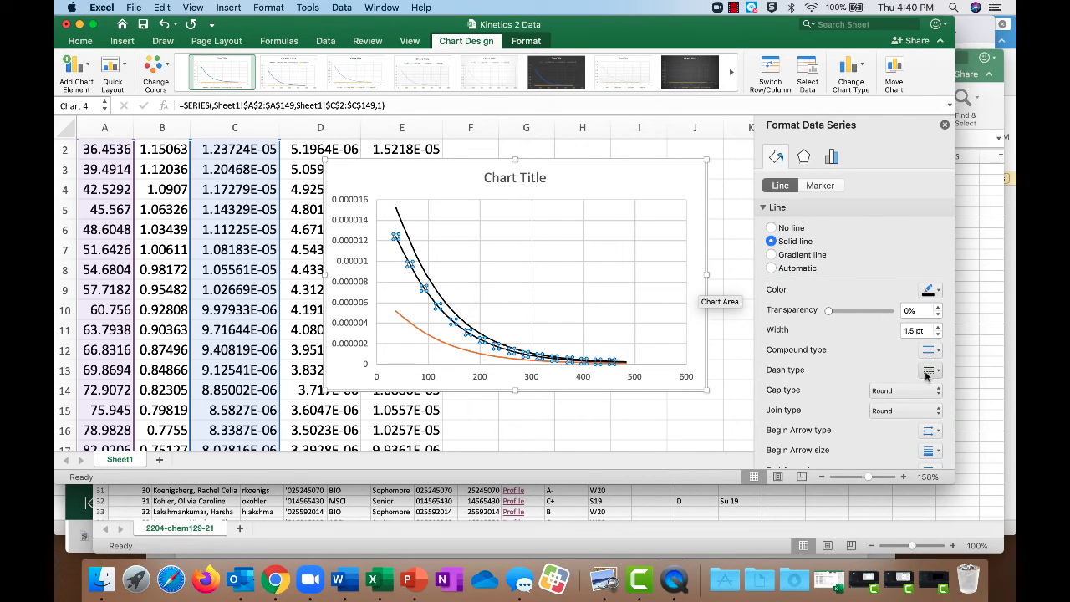
{"action": "left_click", "coordinate": [930, 370]}
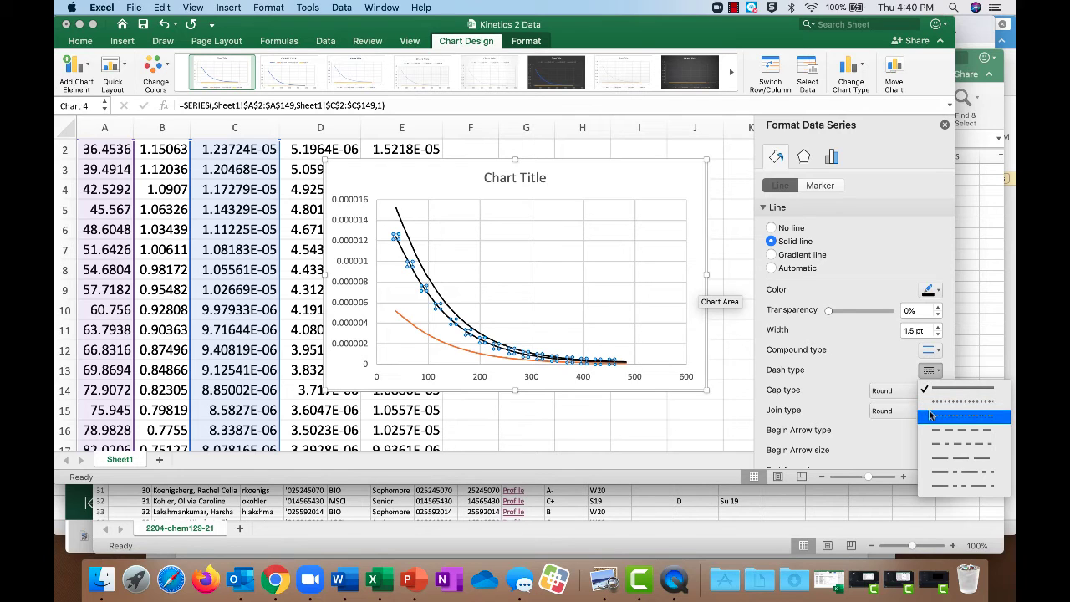
{"action": "left_click", "coordinate": [961, 415]}
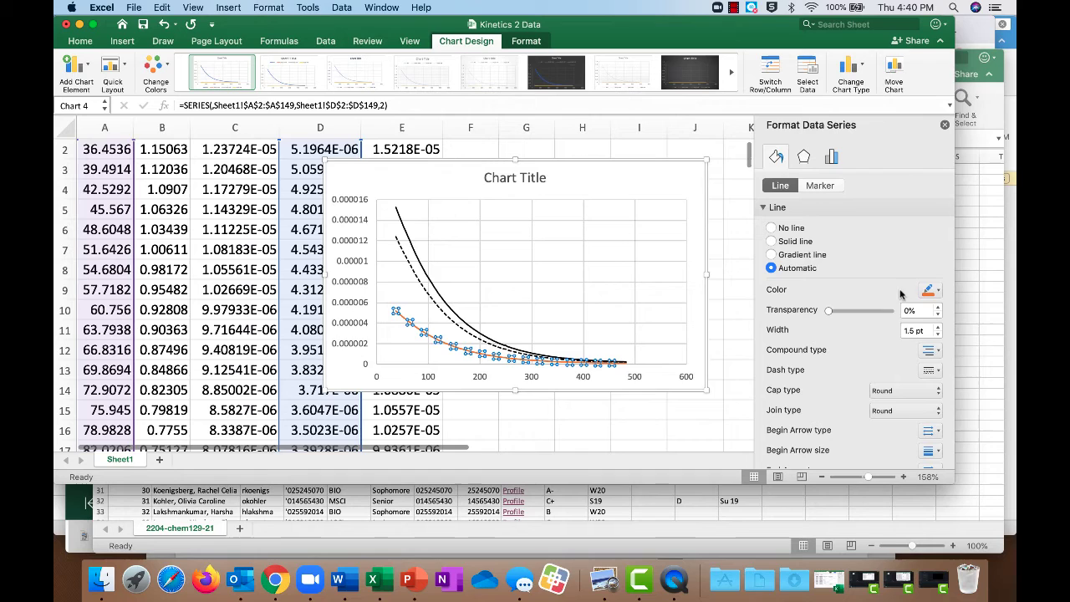
Restyle the column D series as a solid black line with dashes.
{"action": "left_click", "coordinate": [770, 240]}
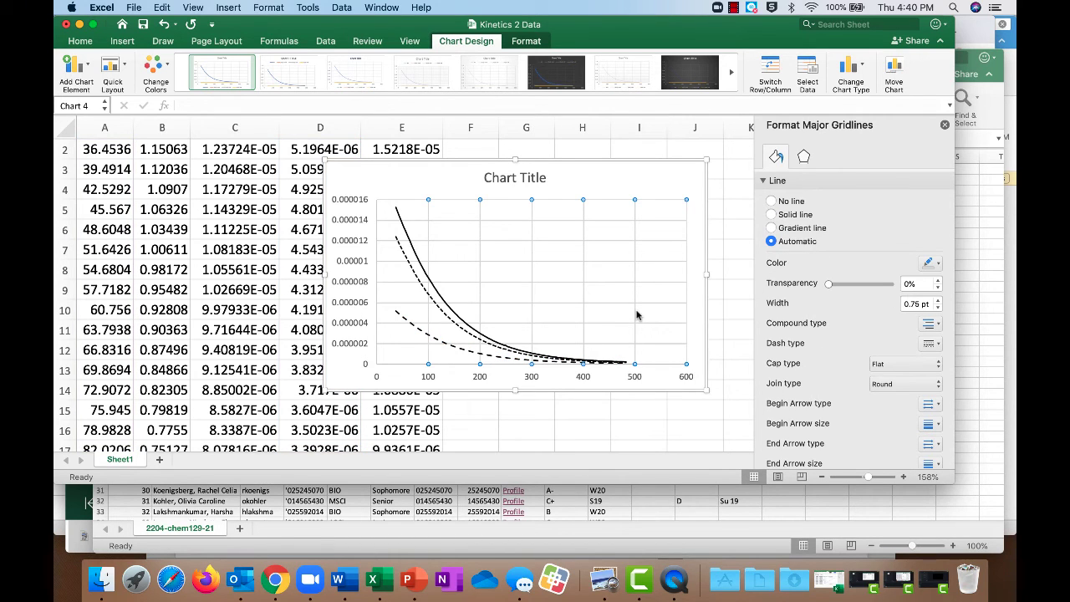
{"action": "mouse_move", "coordinate": [426, 347]}
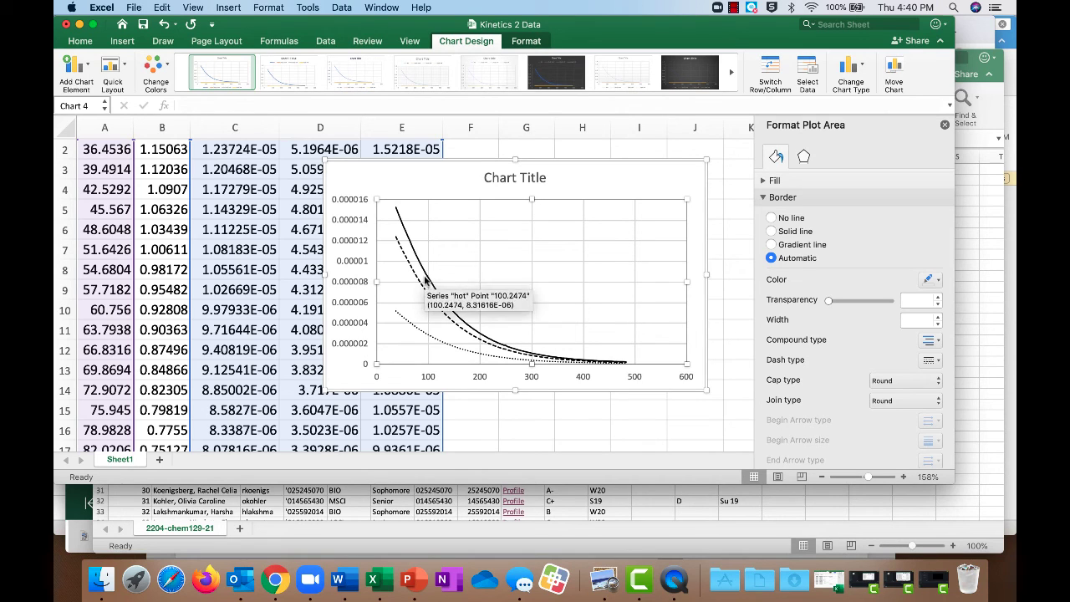
{"action": "mouse_move", "coordinate": [411, 332]}
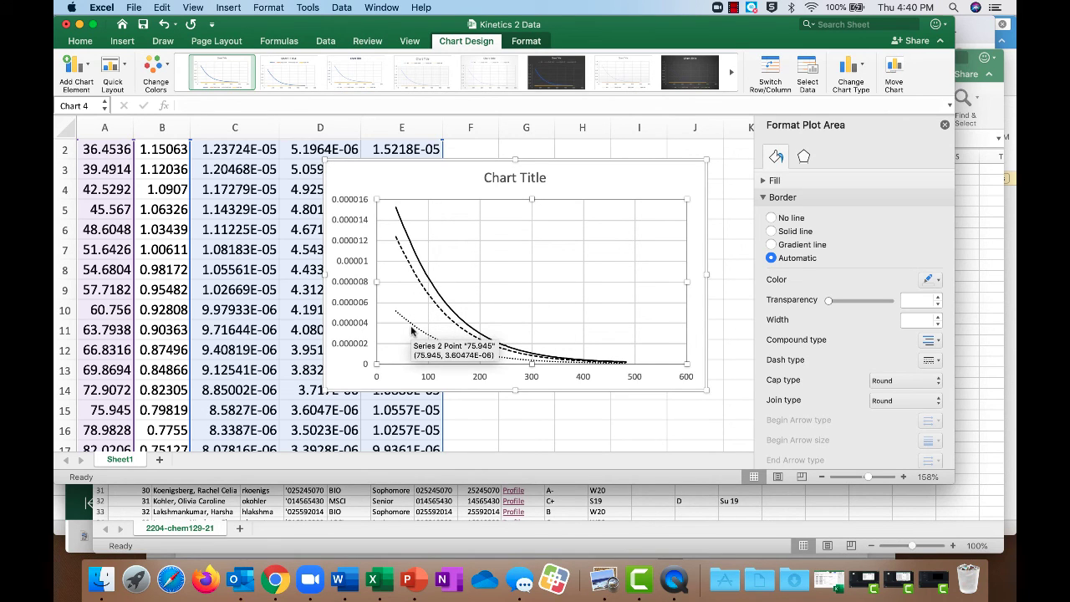